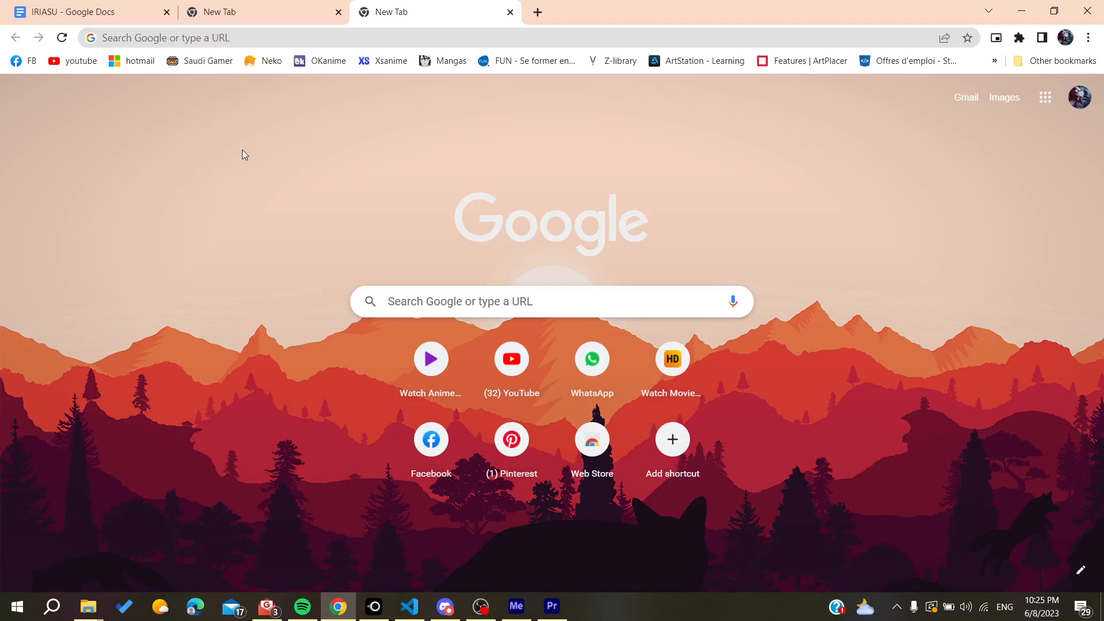
mouse_move(205, 98)
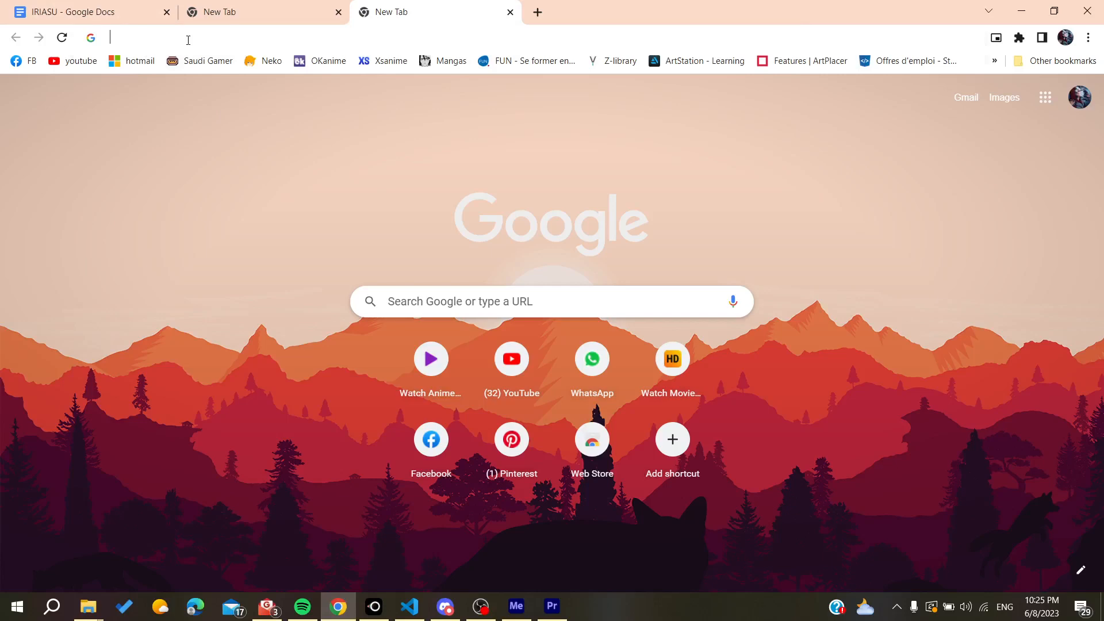
Step: Run a Google search for 'figma' from the Chrome address bar
text(d)
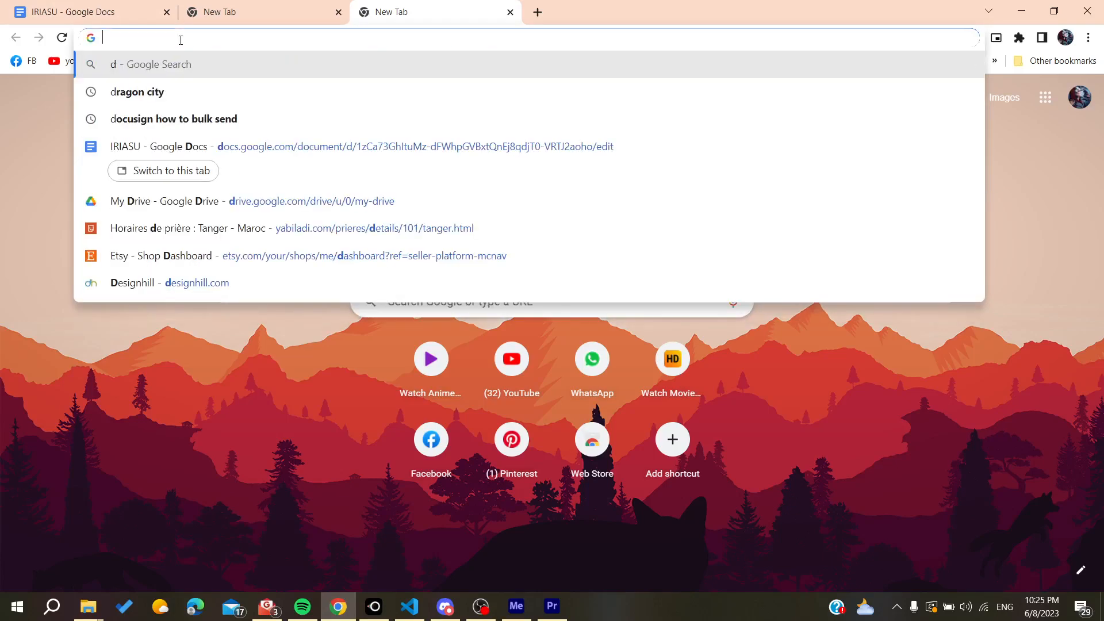
text(figma)
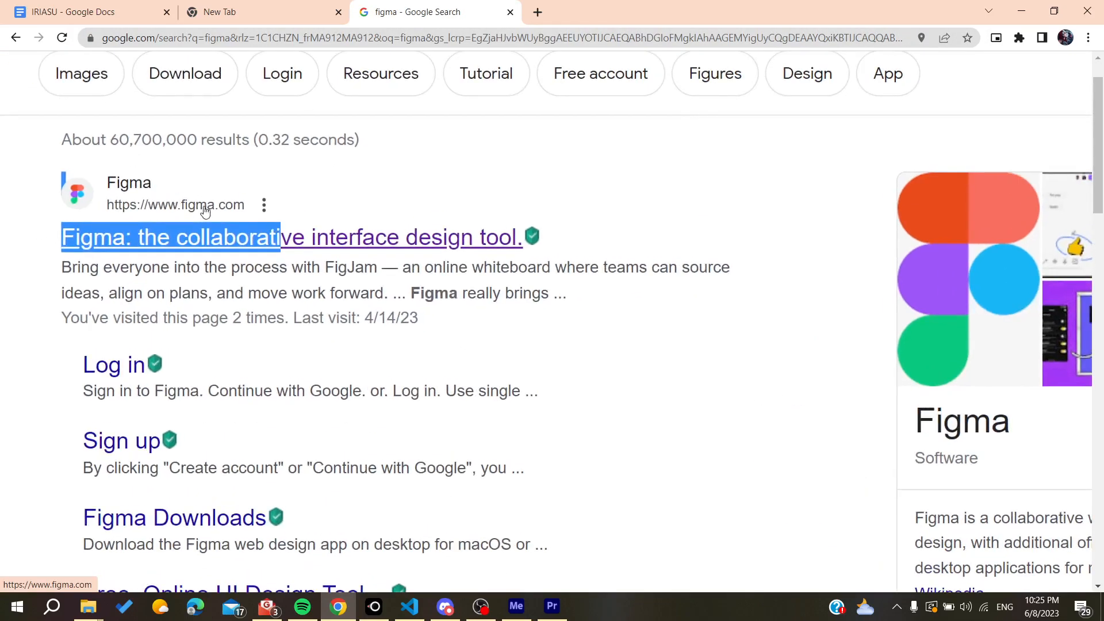
Step: Open figma.com and log in with a Google account
click(170, 237)
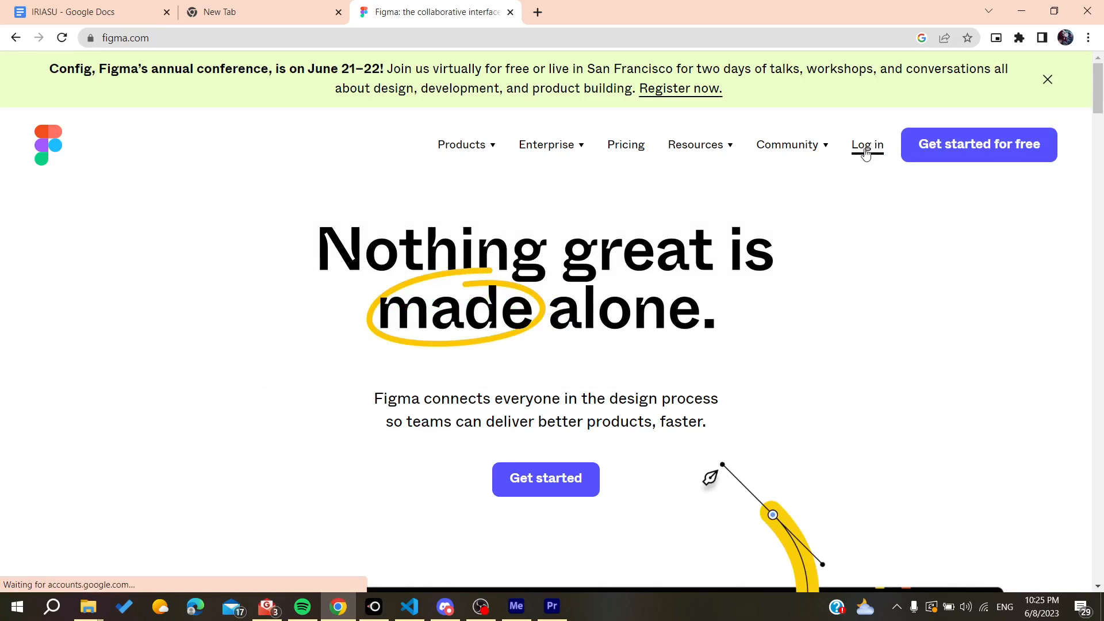
click(866, 145)
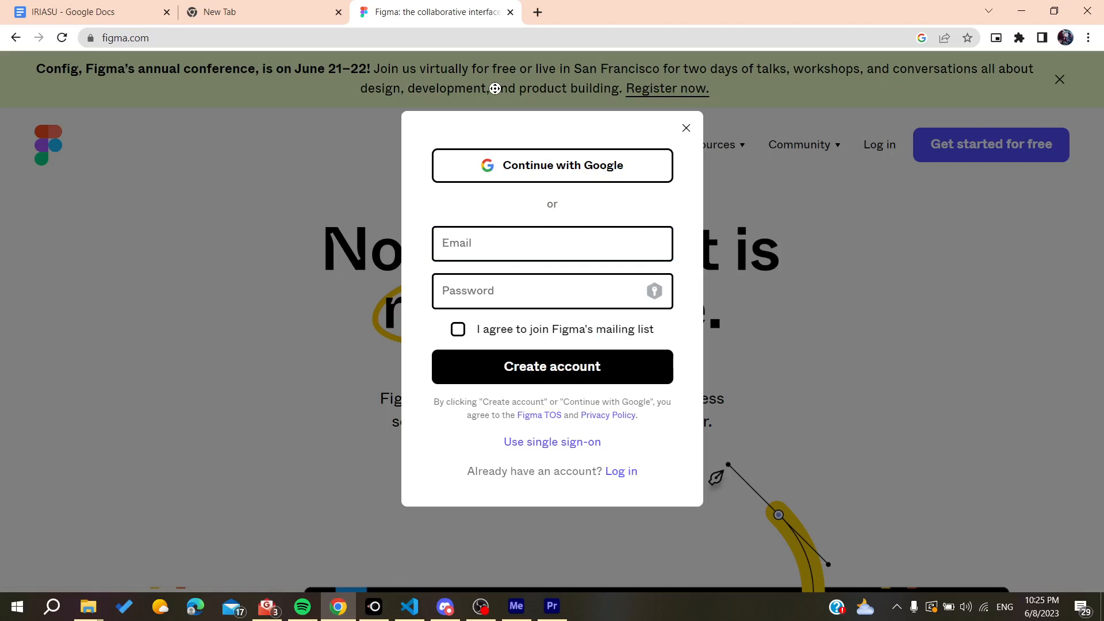
click(685, 128)
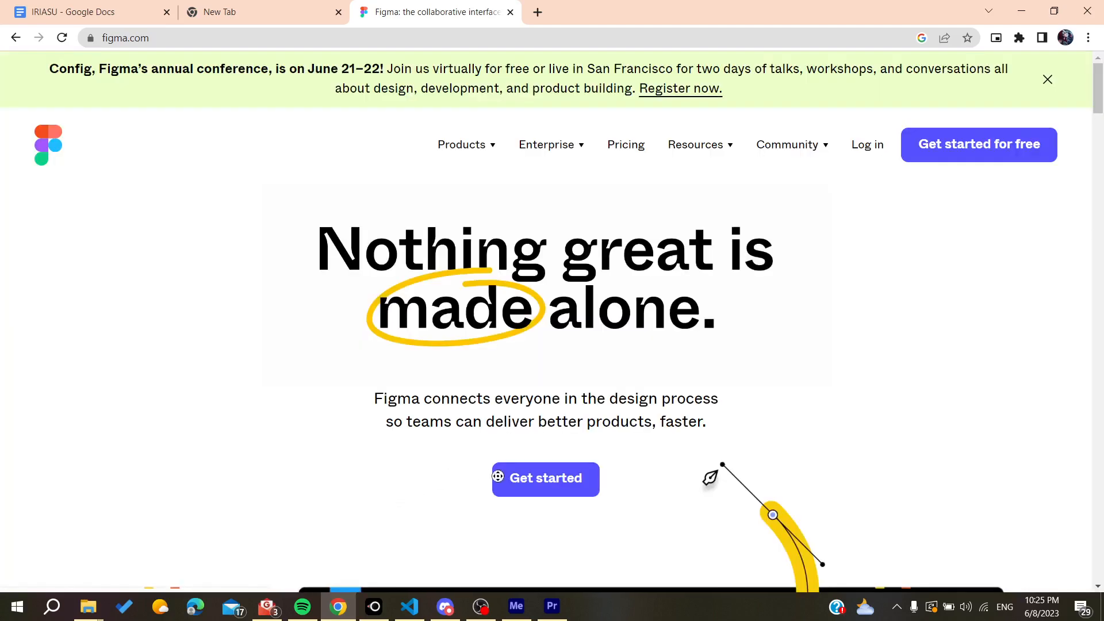
click(545, 479)
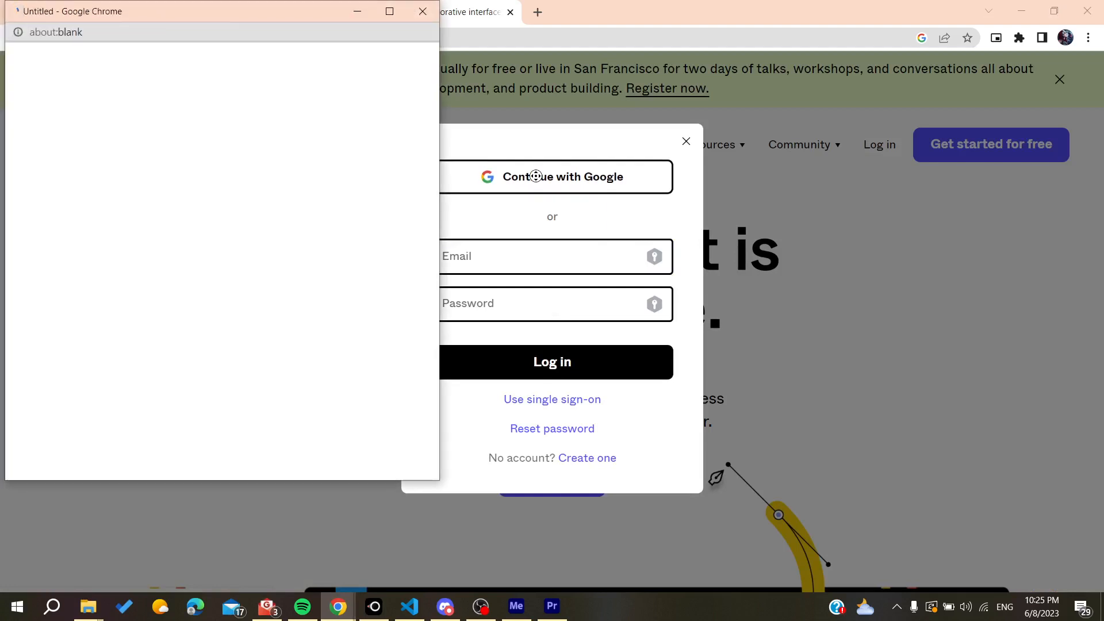
click(562, 177)
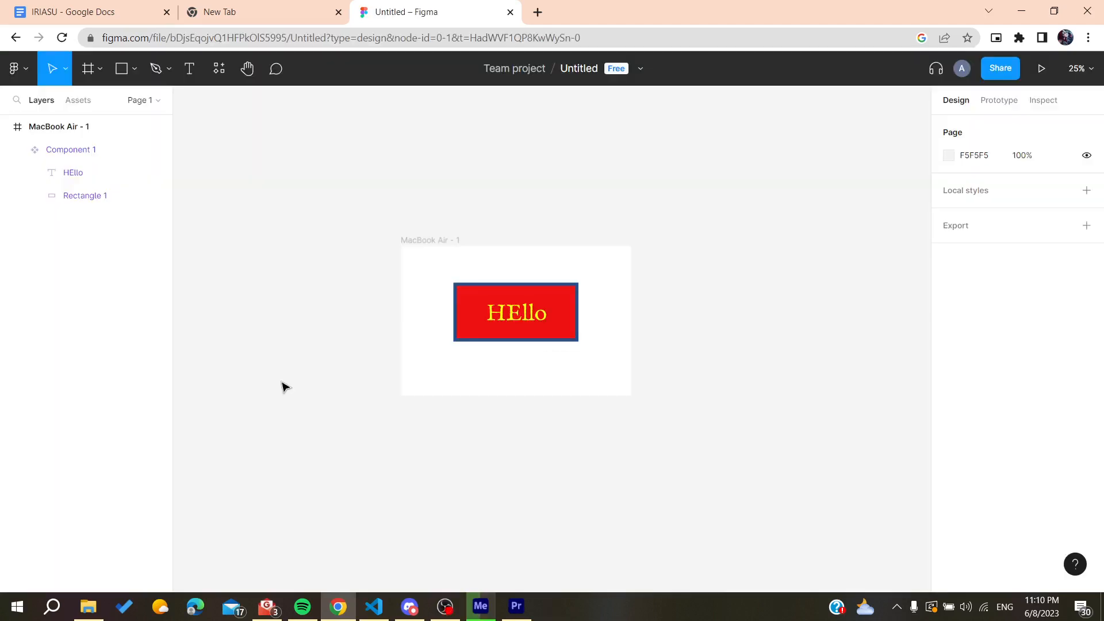
Step: Select the MacBook Air - 1 frame on the canvas
click(515, 312)
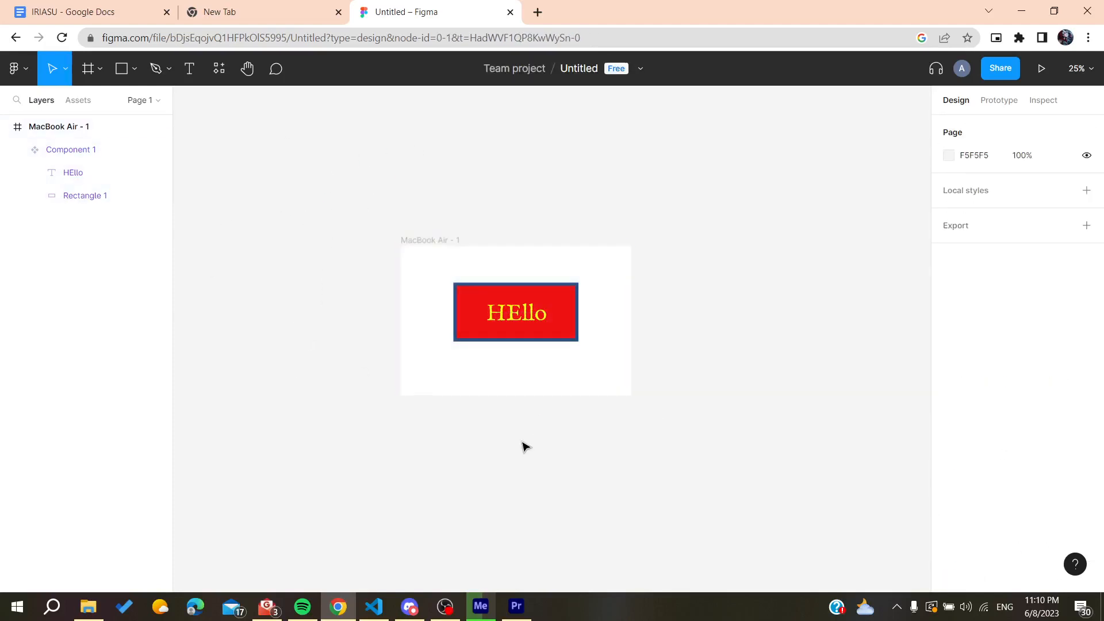
mouse_move(309, 214)
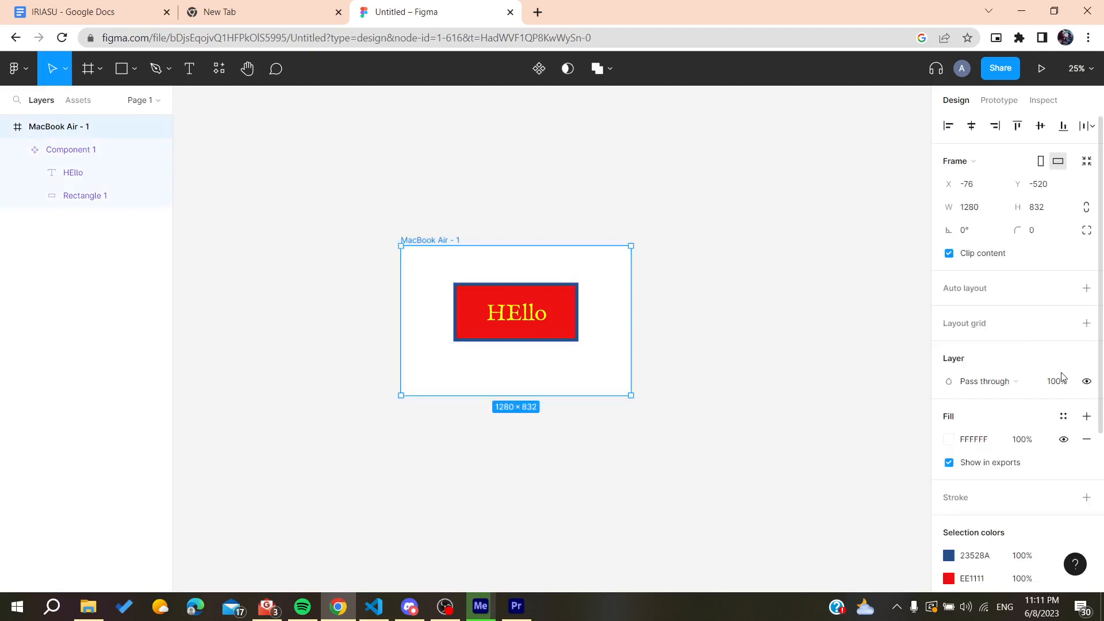
Step: Switch the frame's export format from PDF to SVG and export MacBook Air - 1
scroll(down, 3)
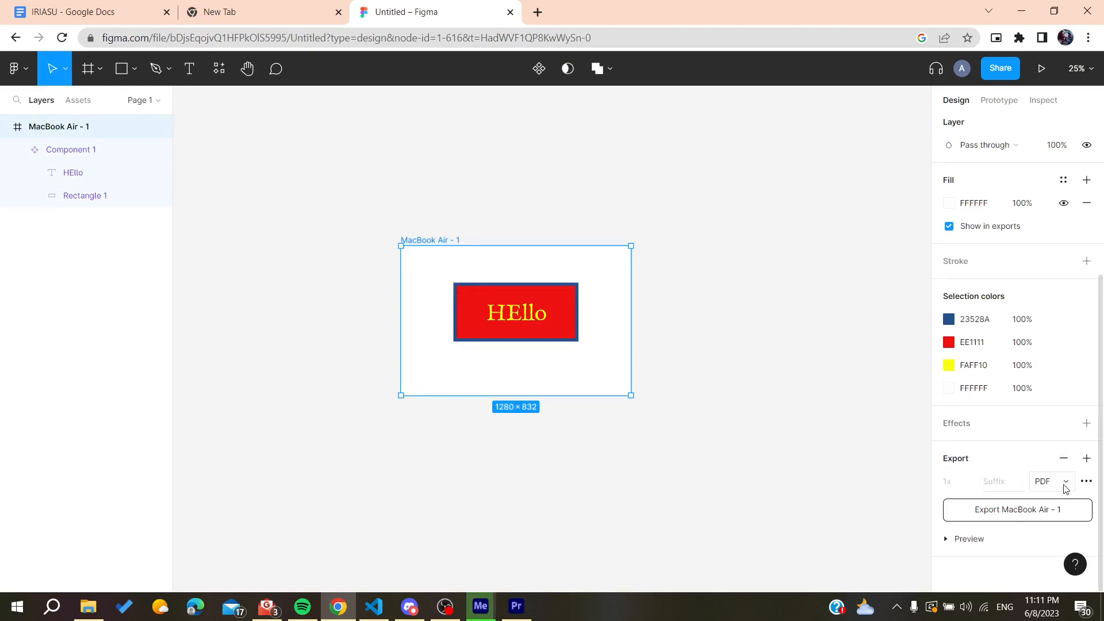
click(1044, 482)
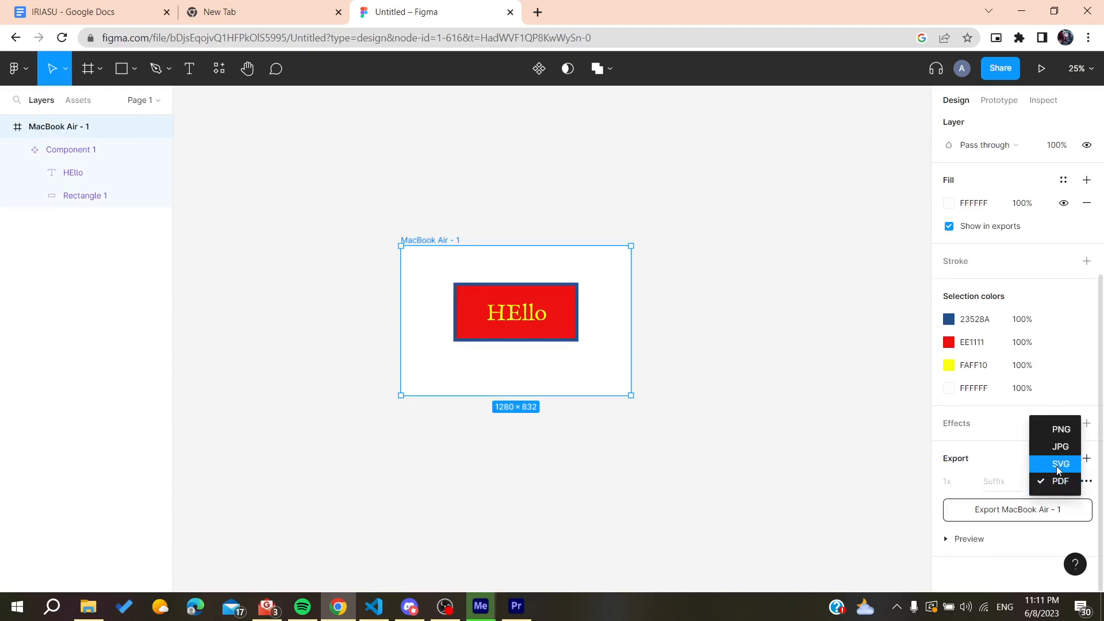
click(1060, 464)
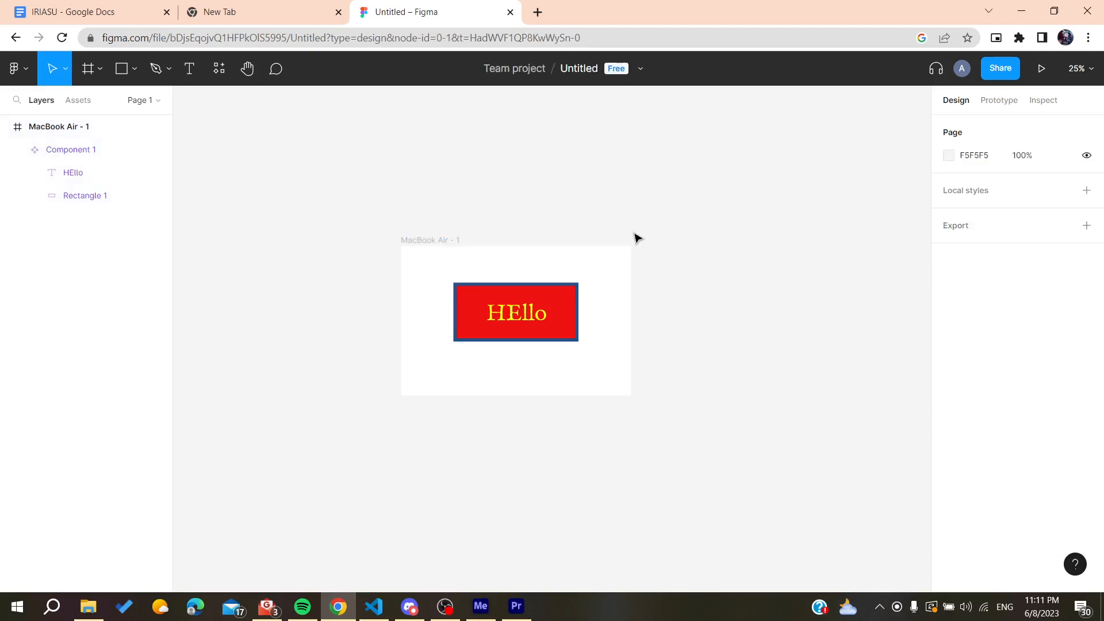
click(430, 239)
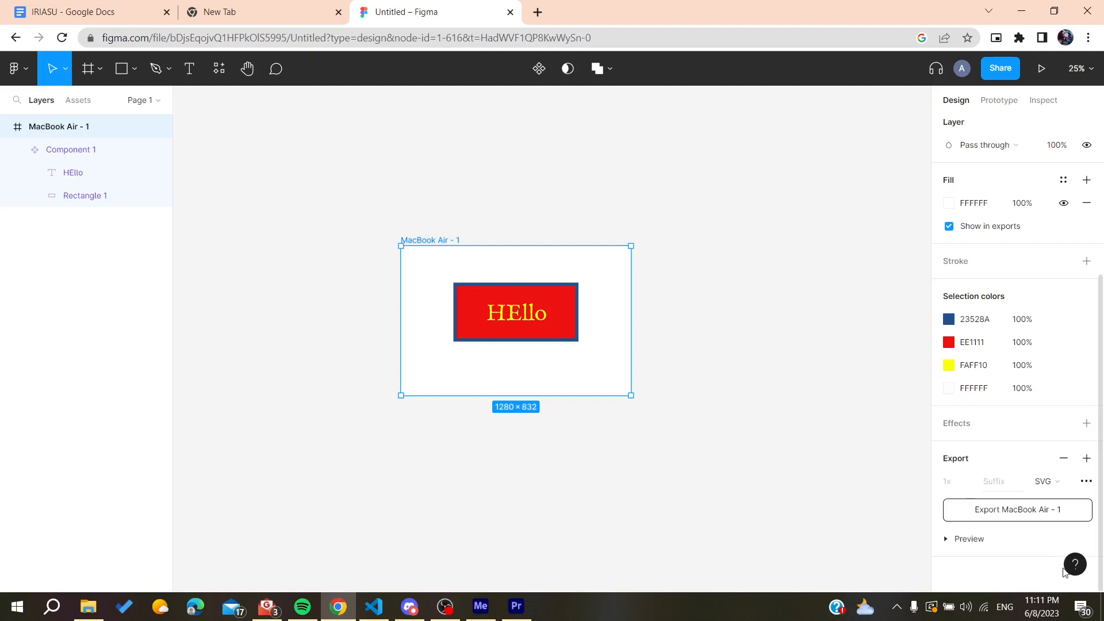
click(1016, 509)
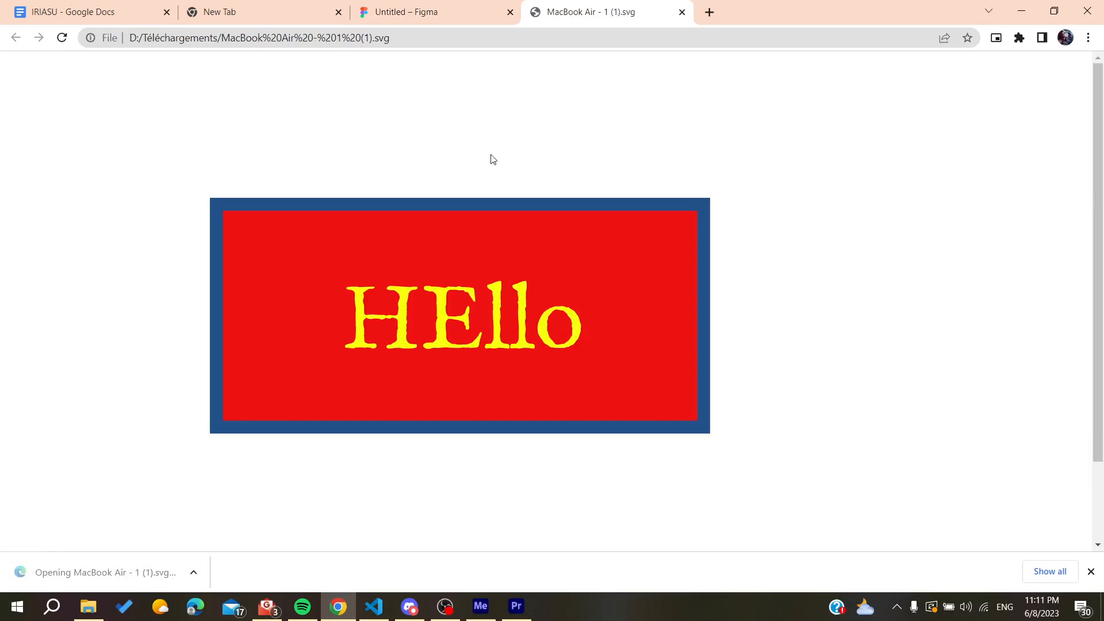
mouse_move(598, 207)
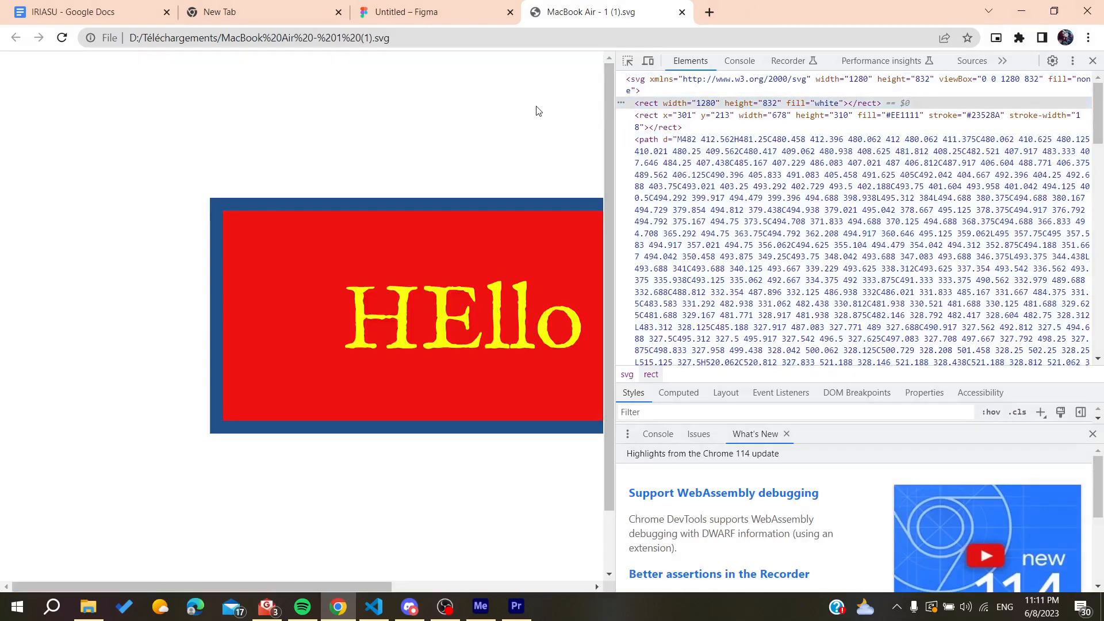
Step: Switch back to the Figma tab after inspecting the SVG
click(430, 12)
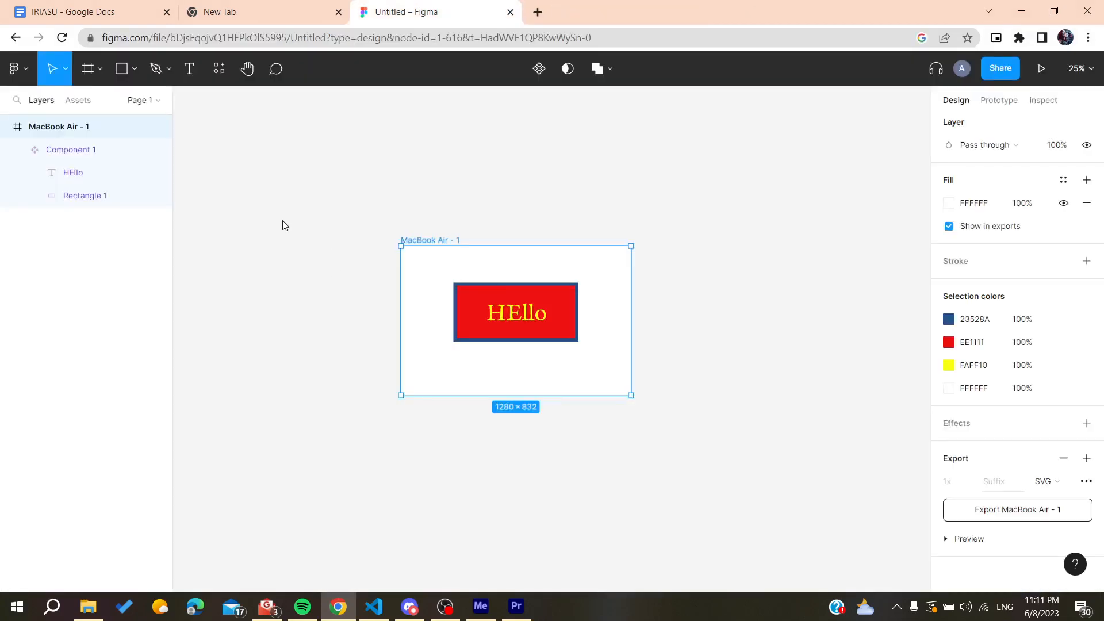
Step: Export MacBook Air - 1 as a 1x SVG via File > Export from the main menu
click(13, 69)
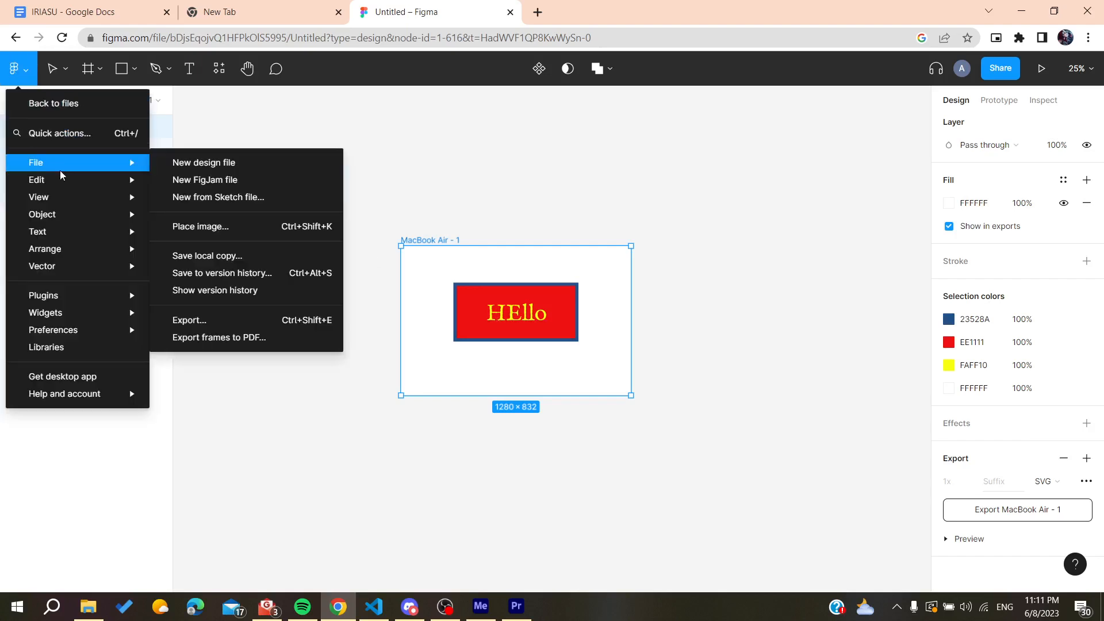
mouse_move(221, 273)
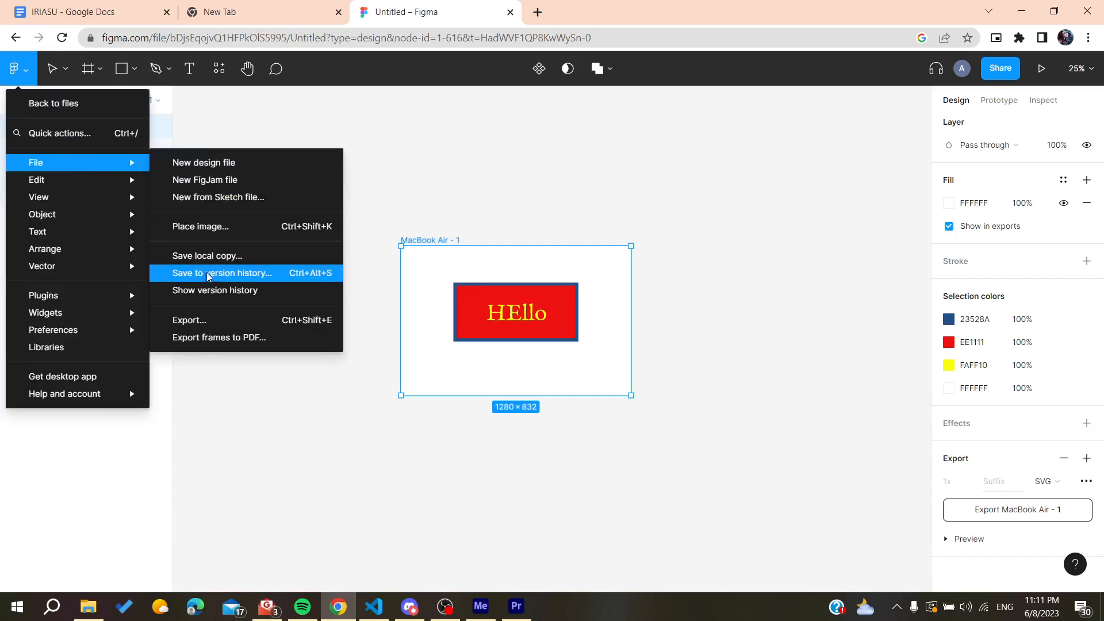
click(189, 320)
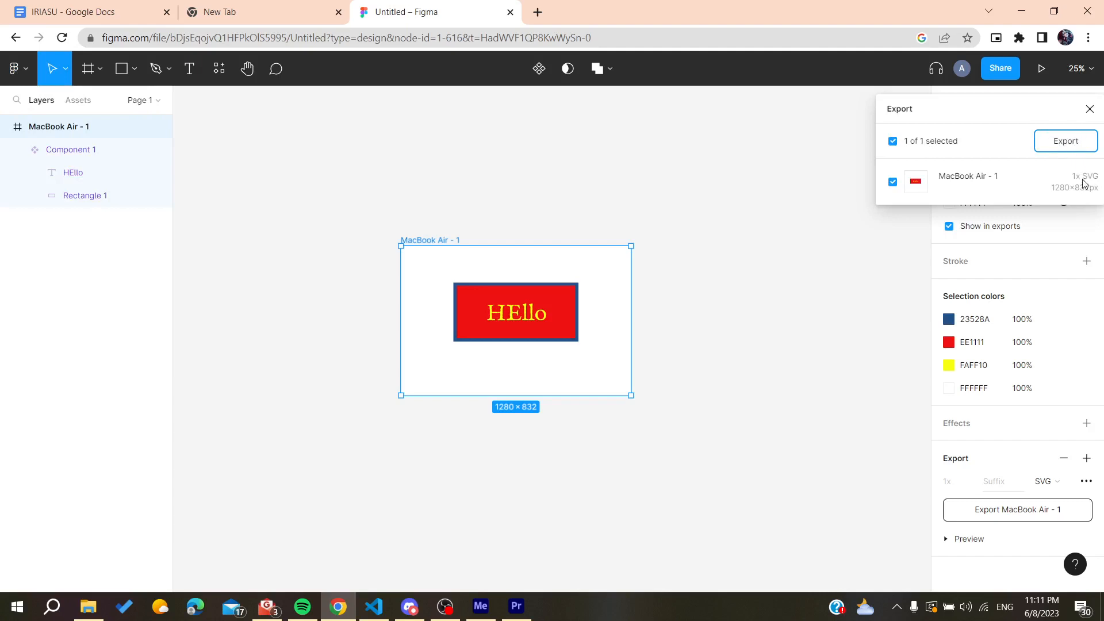
click(1065, 141)
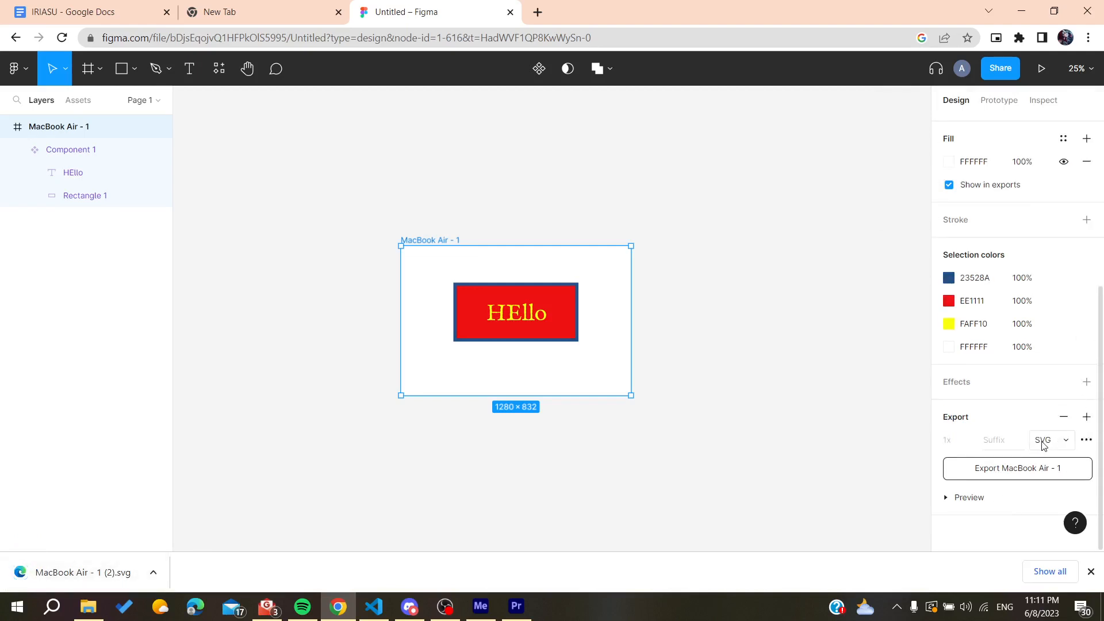
mouse_move(204, 500)
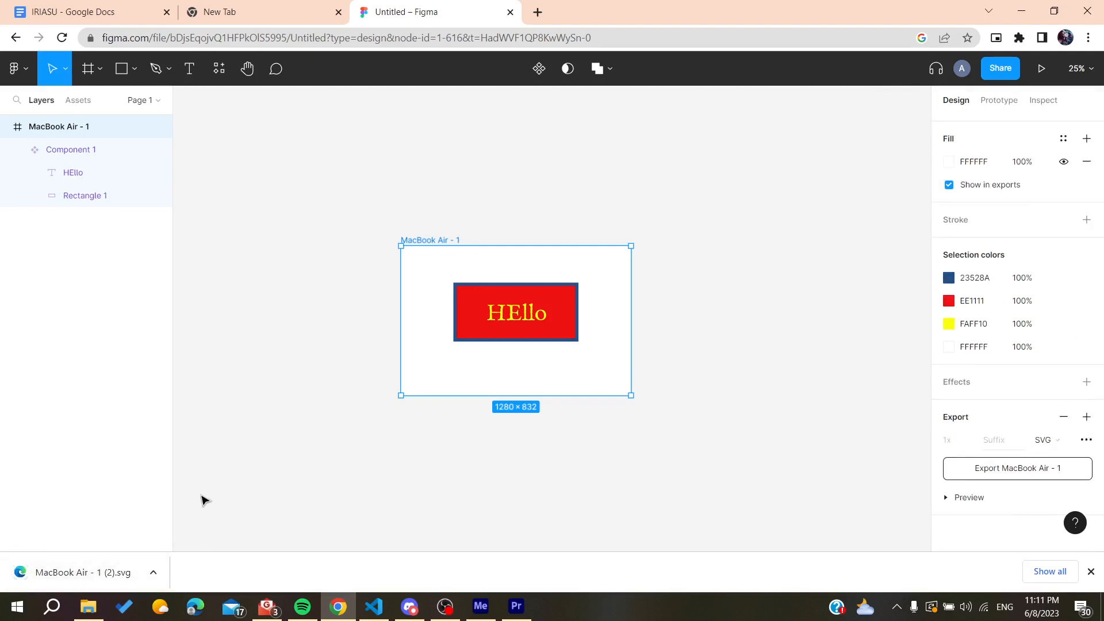